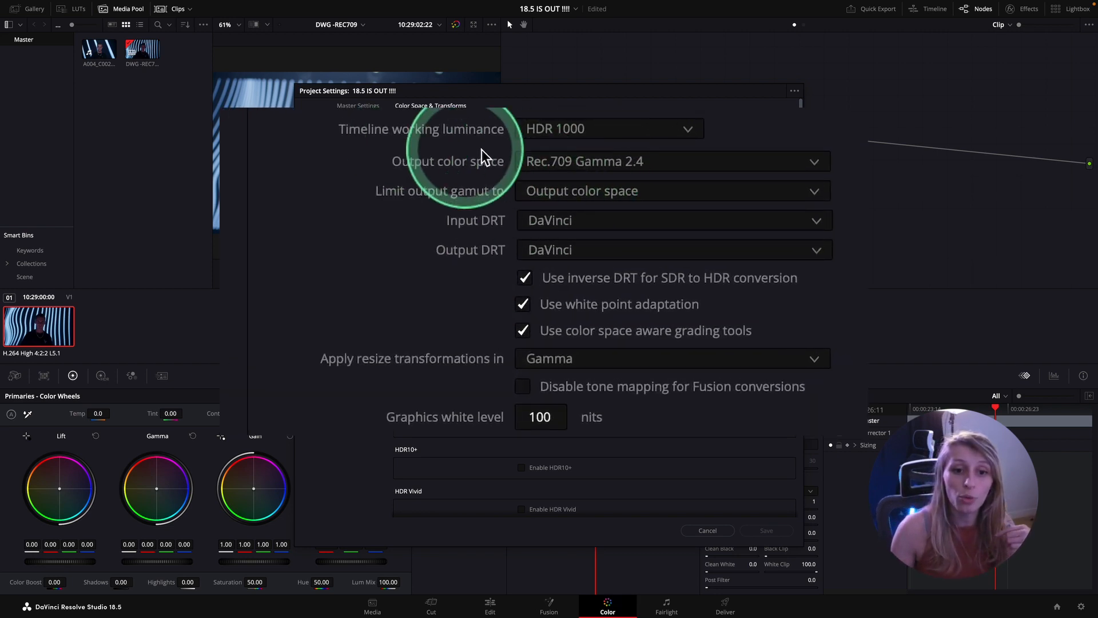
Keep Rec.709 Gamma 2.4 as the project's output colour space.
{"action": "left_click", "coordinate": [673, 161]}
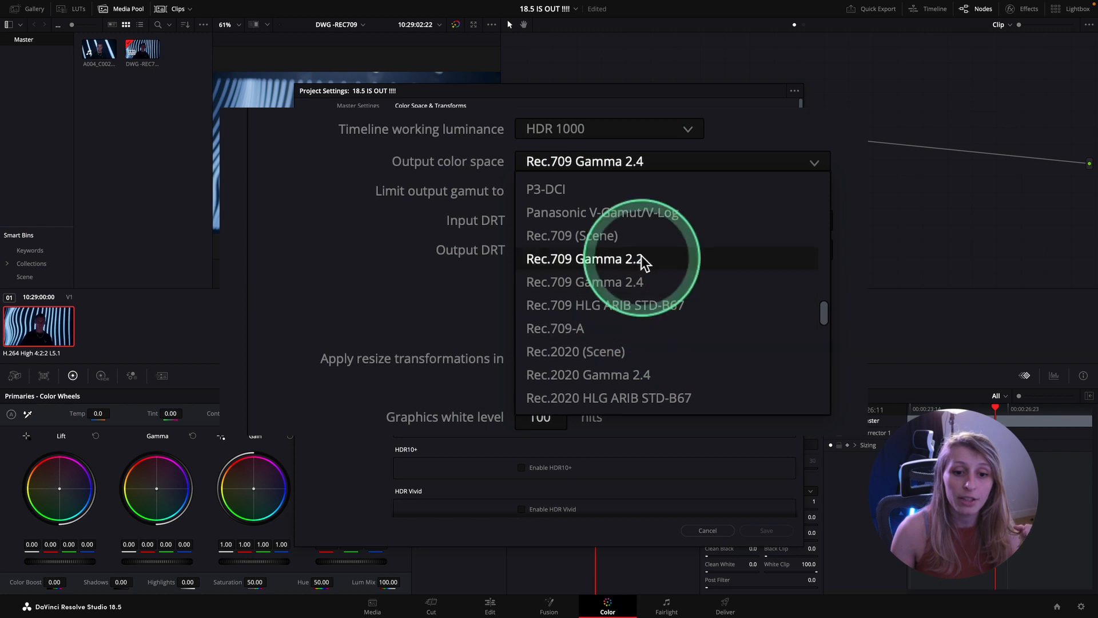
{"action": "left_click", "coordinate": [586, 258]}
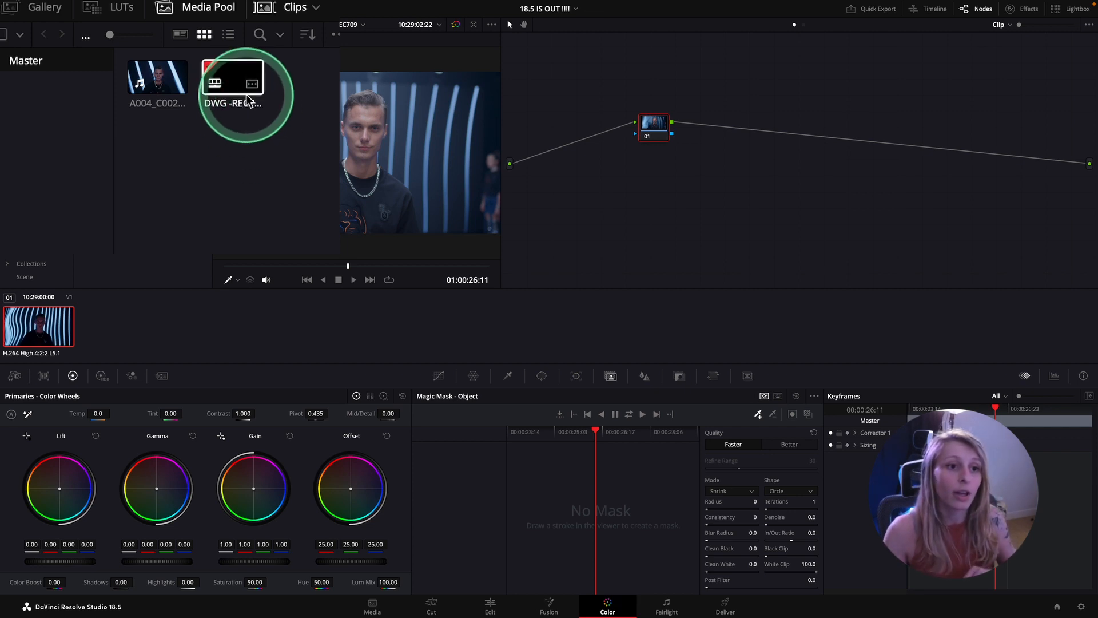
Duplicate the DWG-REC709 timeline as DWG-DCIP3 and open the copy.
{"action": "right_click", "coordinate": [232, 80]}
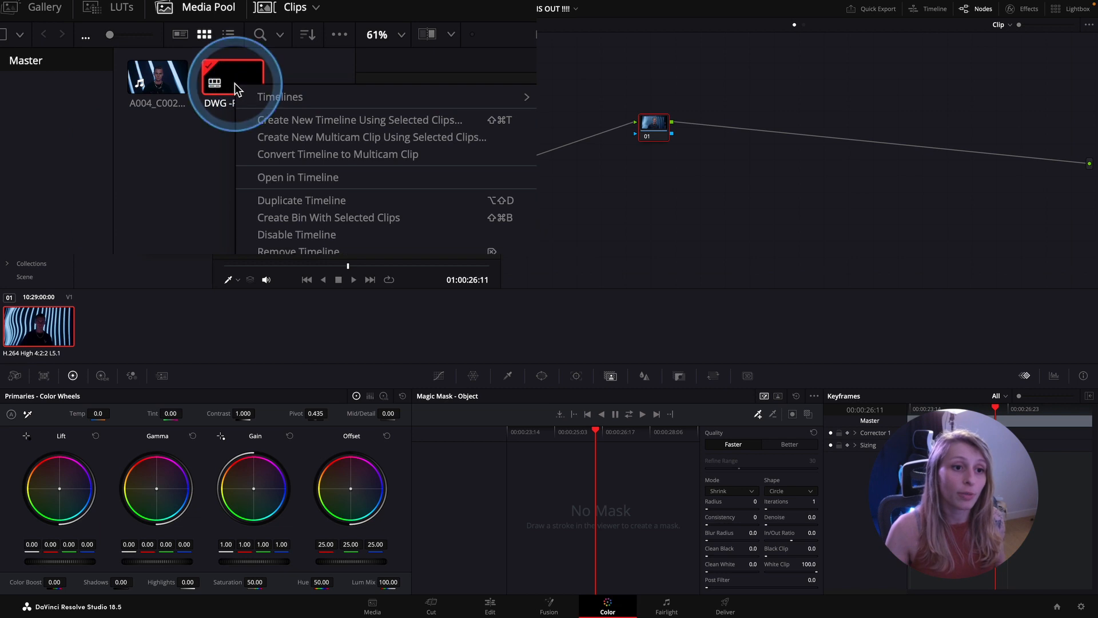
{"action": "mouse_move", "coordinate": [270, 200]}
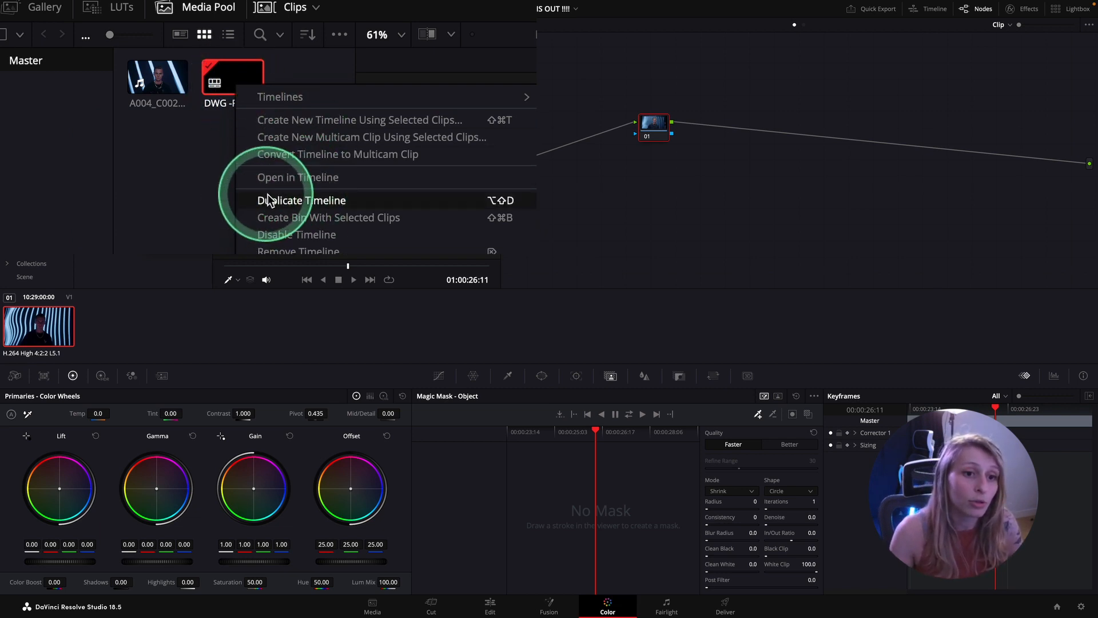
{"action": "left_click", "coordinate": [301, 199]}
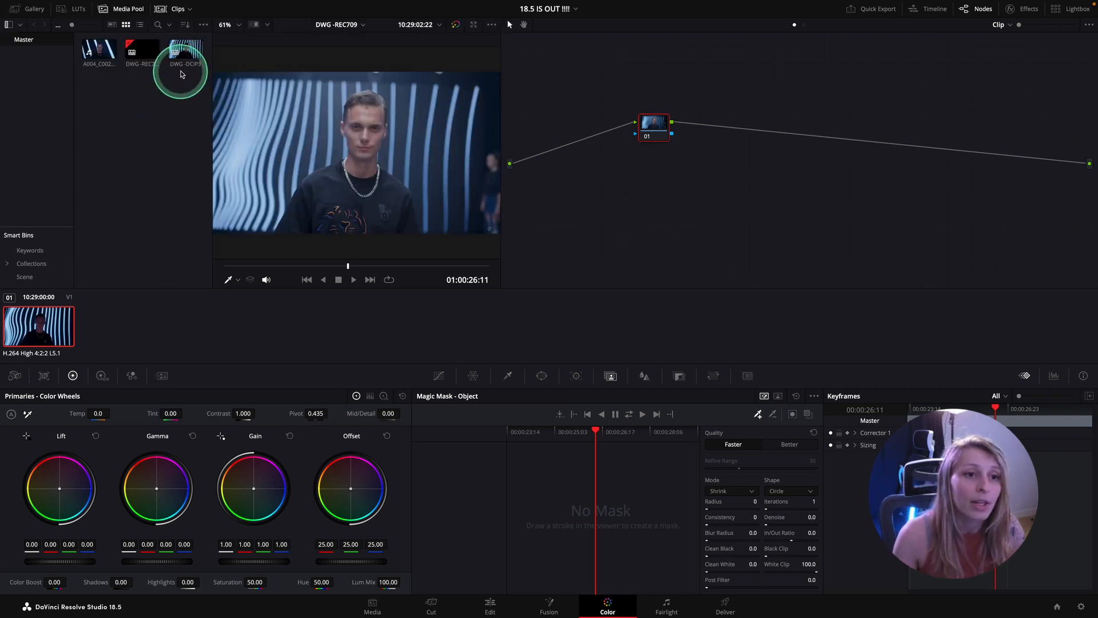
{"action": "left_click", "coordinate": [185, 53]}
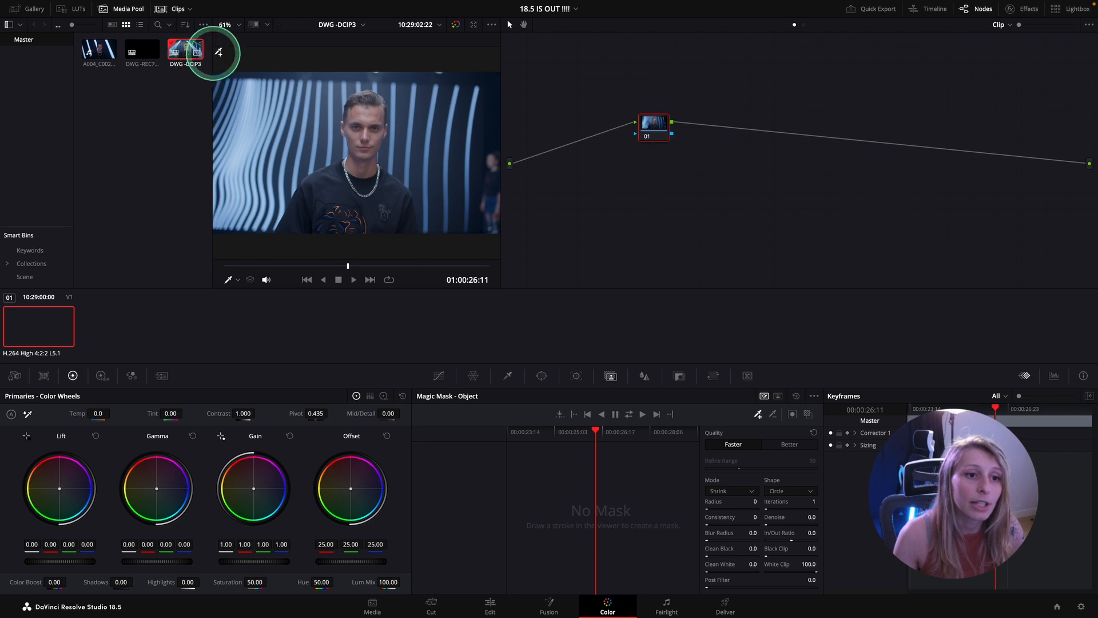
{"action": "left_click", "coordinate": [186, 49]}
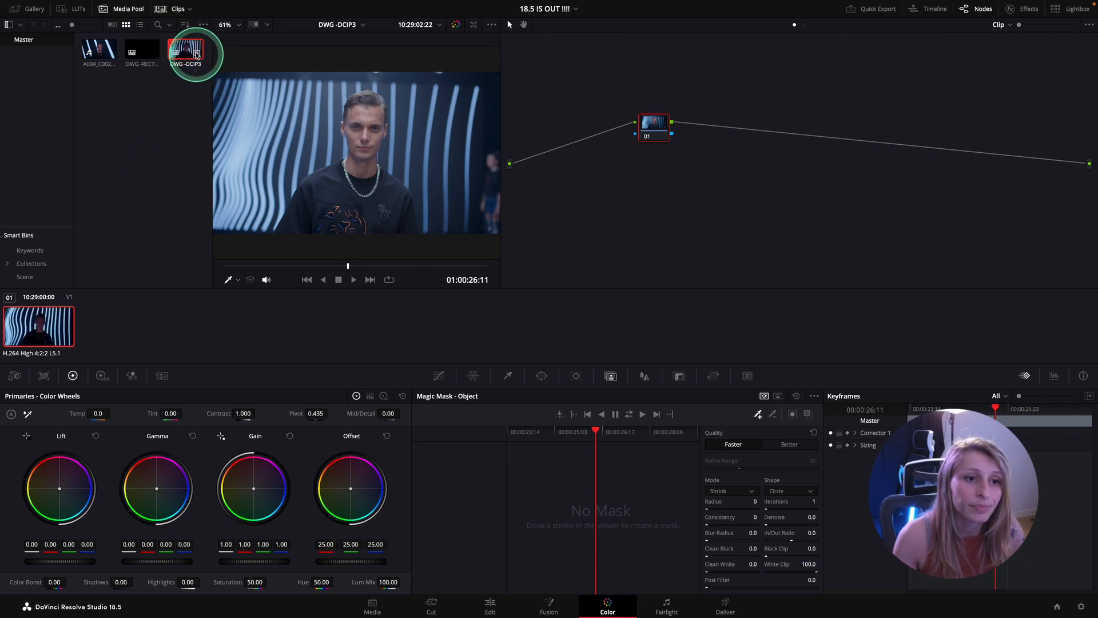
Untie DWG-DCIP3 from project colour settings and set its output colour space to P3-DCI.
{"action": "right_click", "coordinate": [186, 50]}
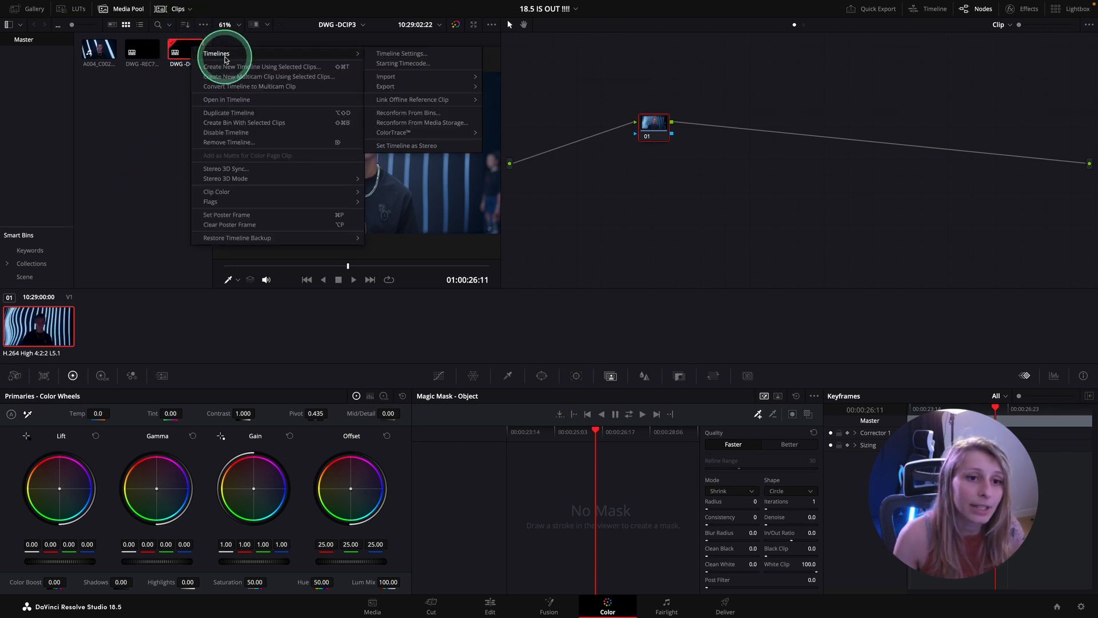
{"action": "mouse_move", "coordinate": [406, 113]}
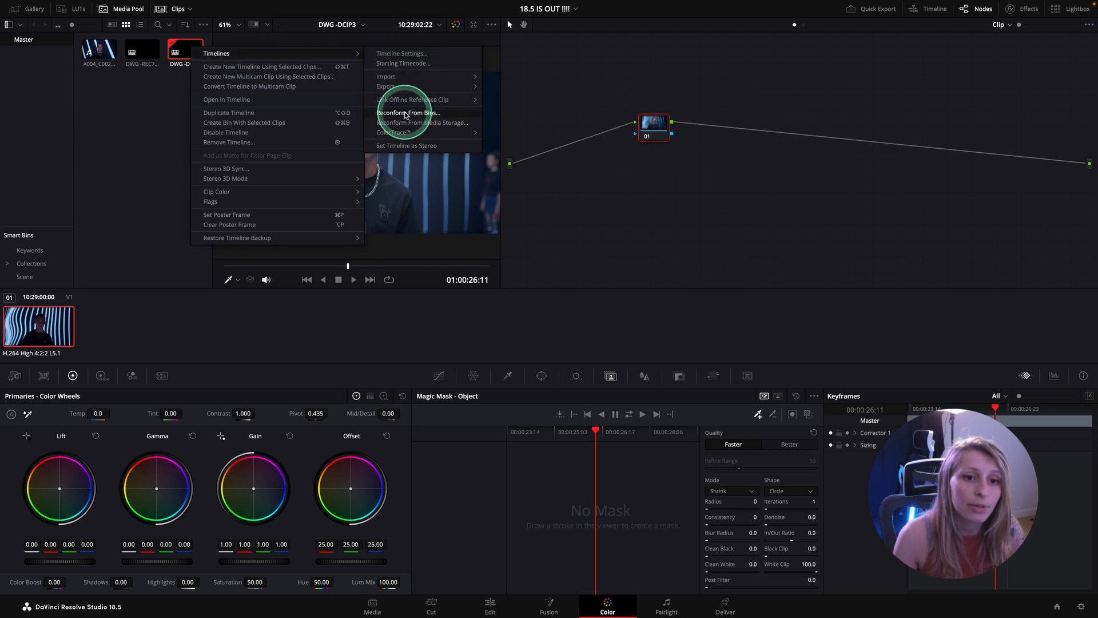
{"action": "left_click", "coordinate": [402, 54]}
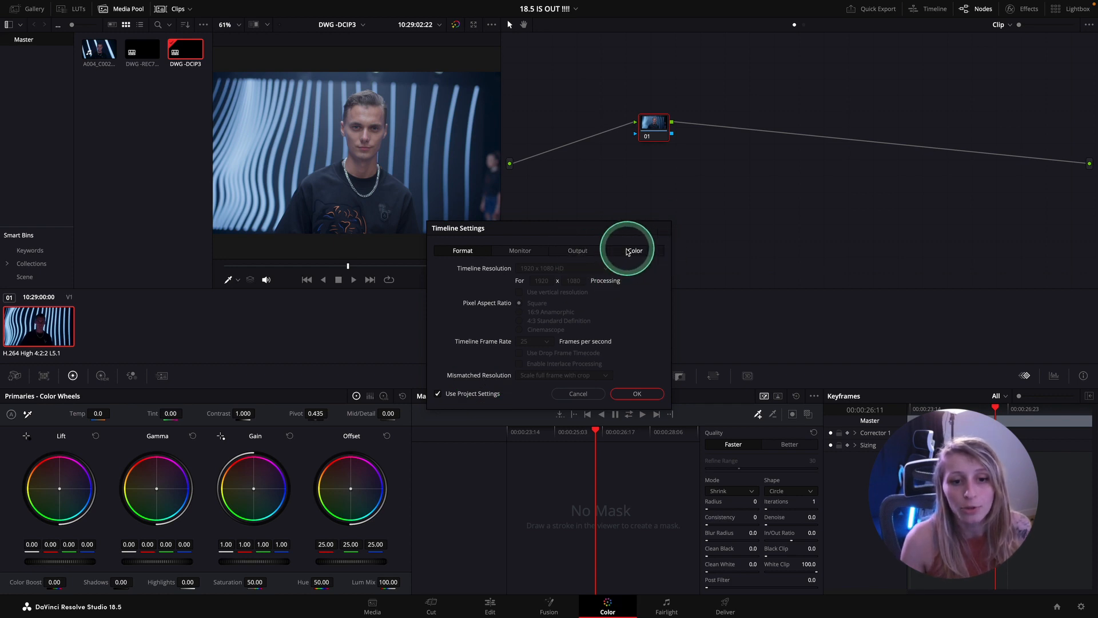
{"action": "left_click", "coordinate": [635, 251]}
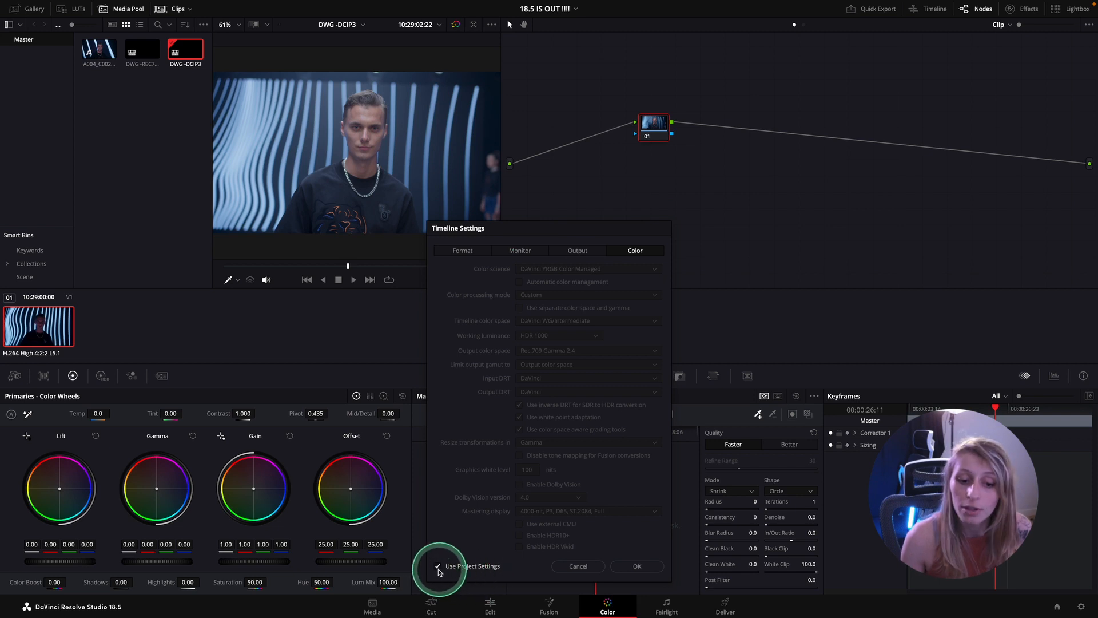
{"action": "left_click", "coordinate": [438, 566]}
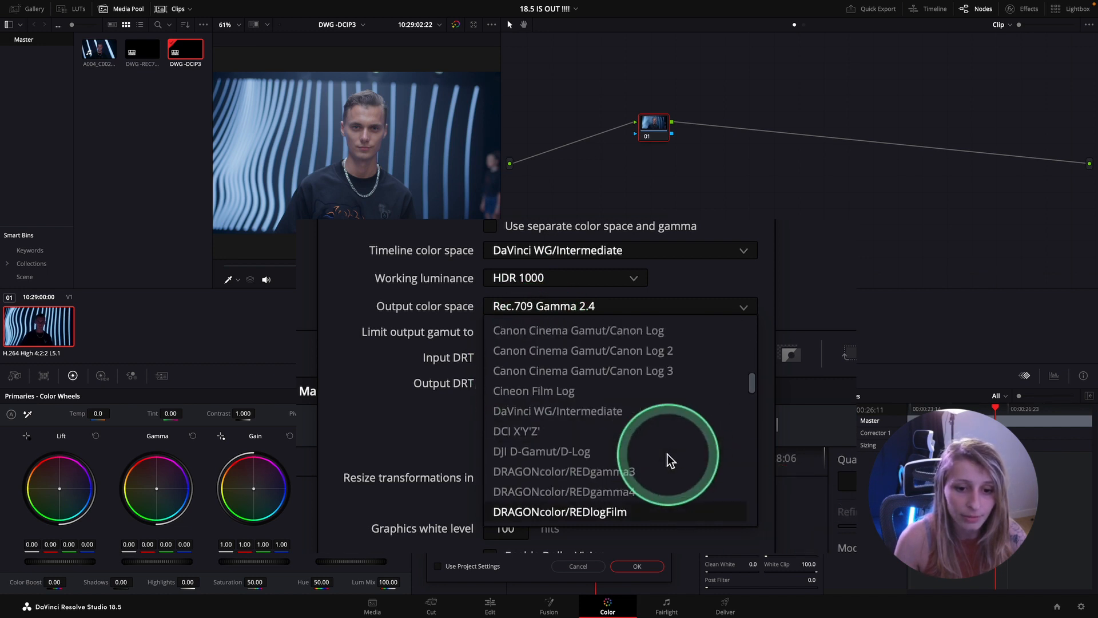
{"action": "scroll", "scroll_direction": "down", "scroll_amount": 3}
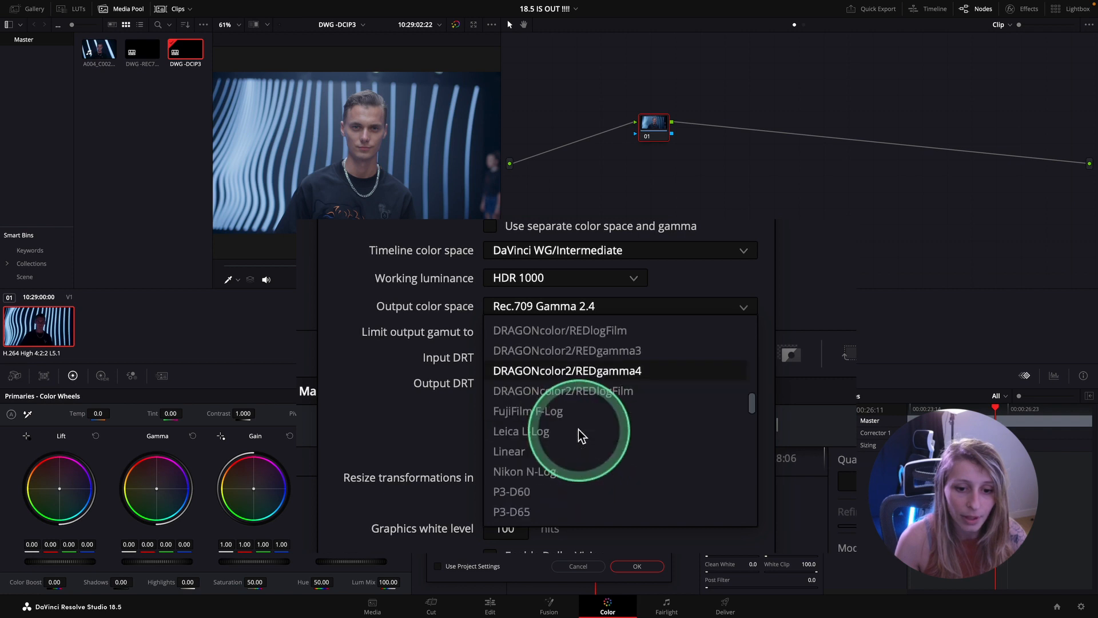
{"action": "scroll", "scroll_direction": "down", "scroll_amount": 3}
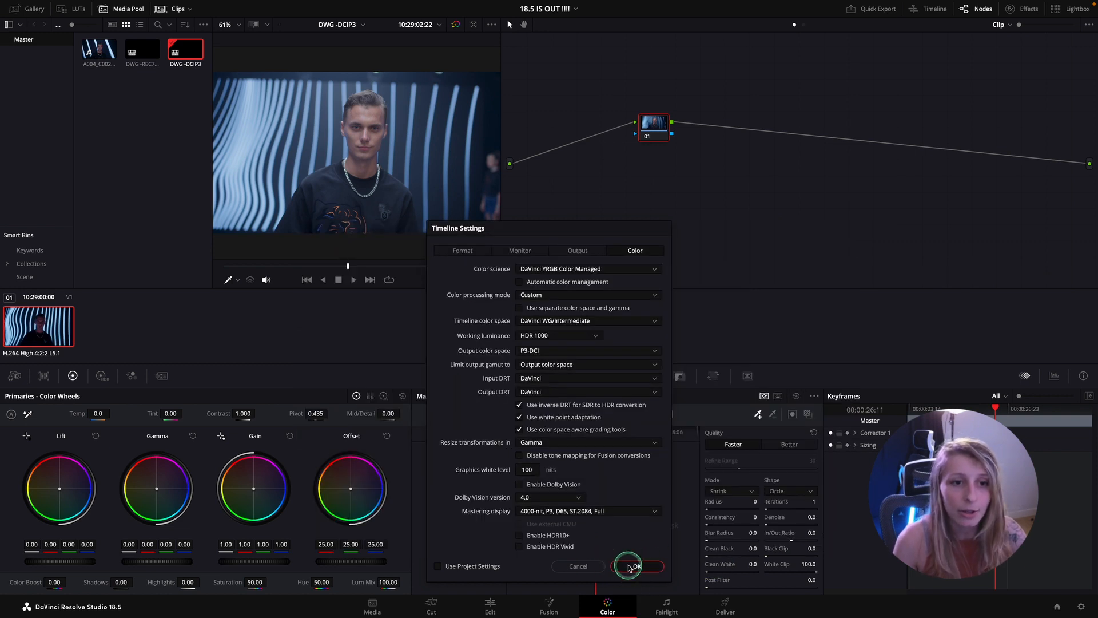
{"action": "left_click", "coordinate": [635, 567]}
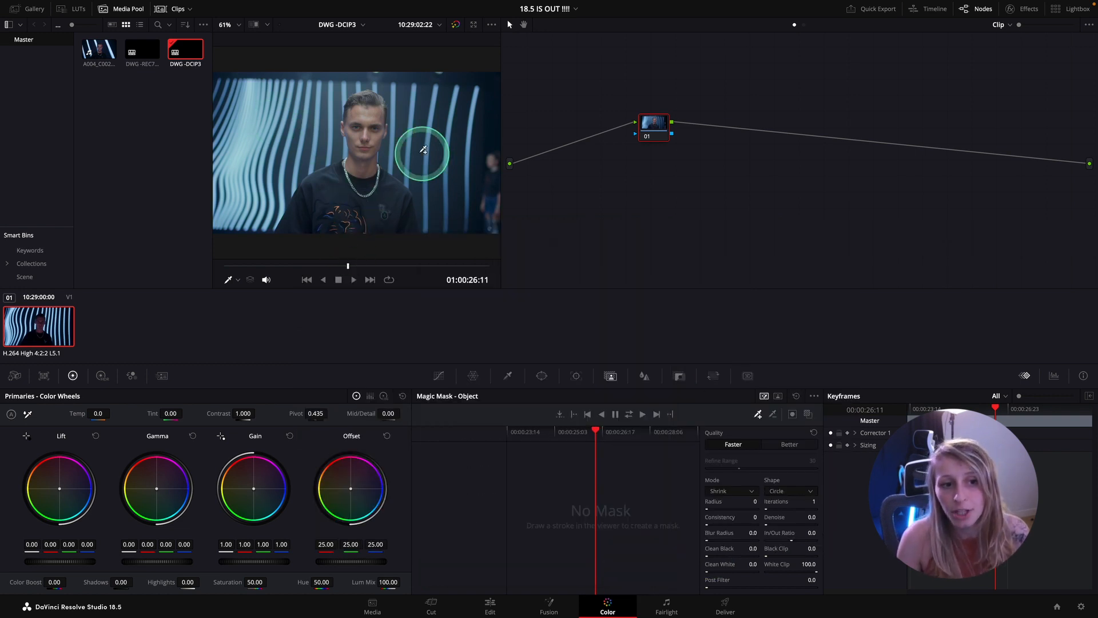
{"action": "left_click_drag", "start_coordinate": [422, 151], "coordinate": [395, 166]}
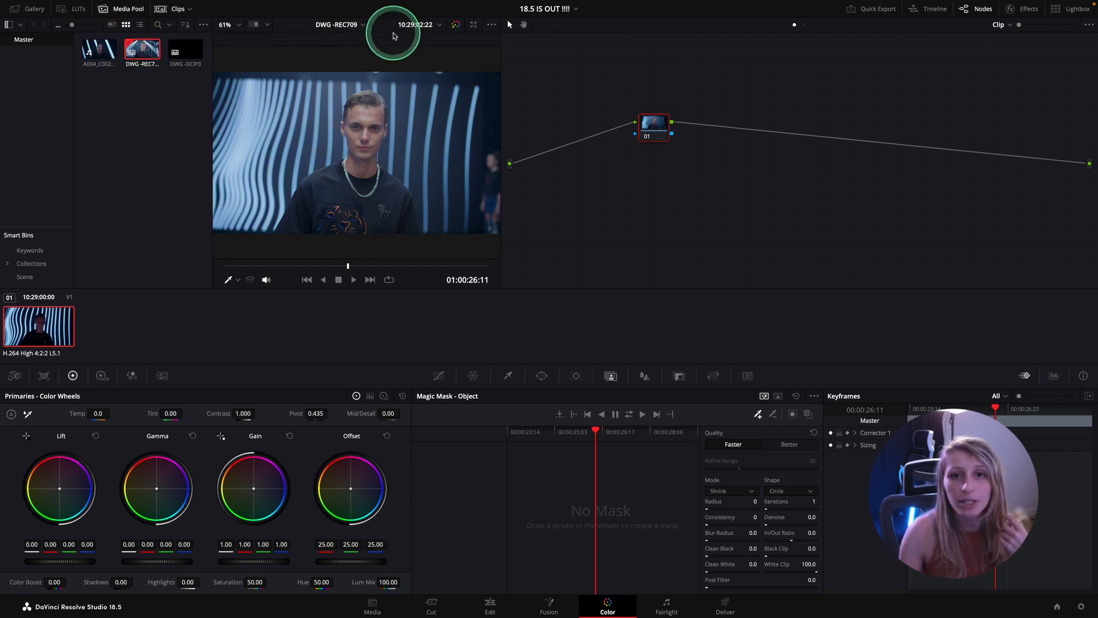
{"action": "left_click", "coordinate": [185, 51]}
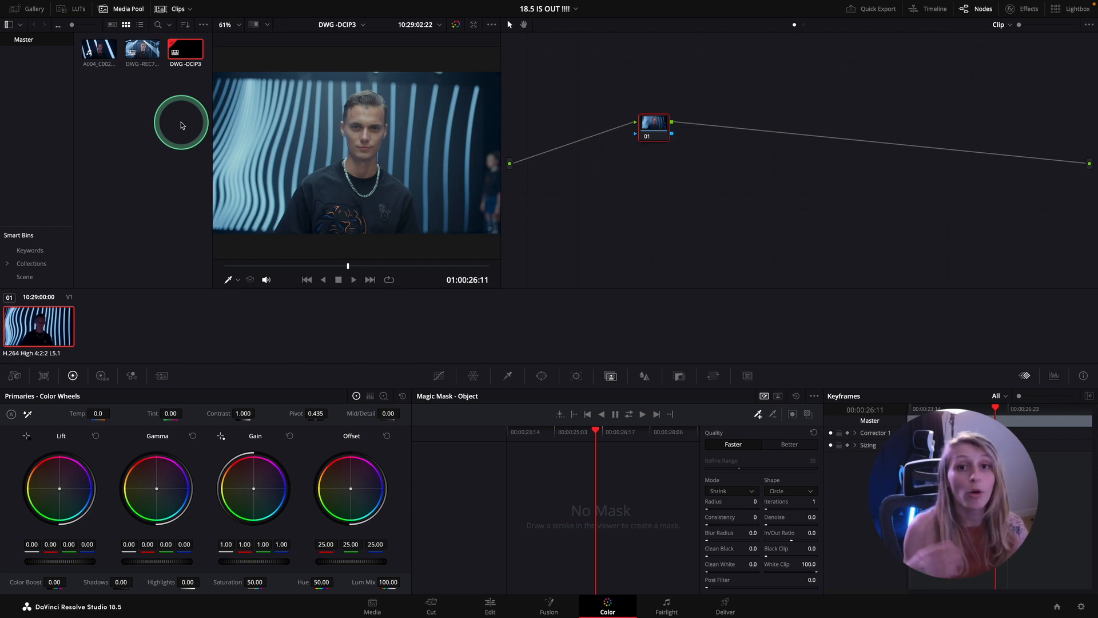
{"action": "mouse_move", "coordinate": [185, 114]}
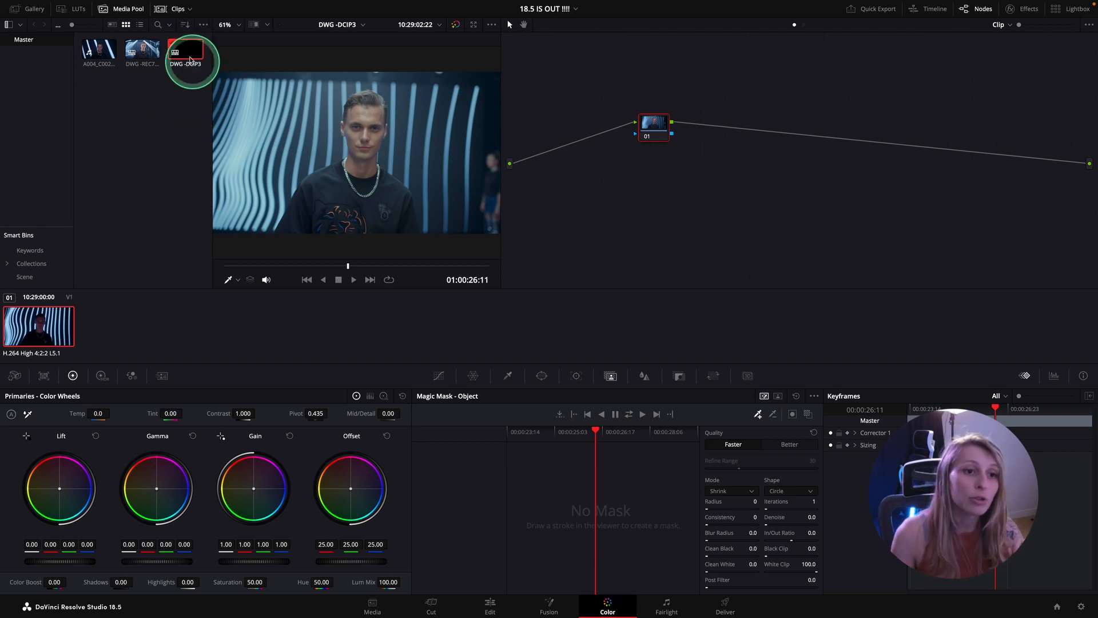
{"action": "left_click", "coordinate": [103, 8]}
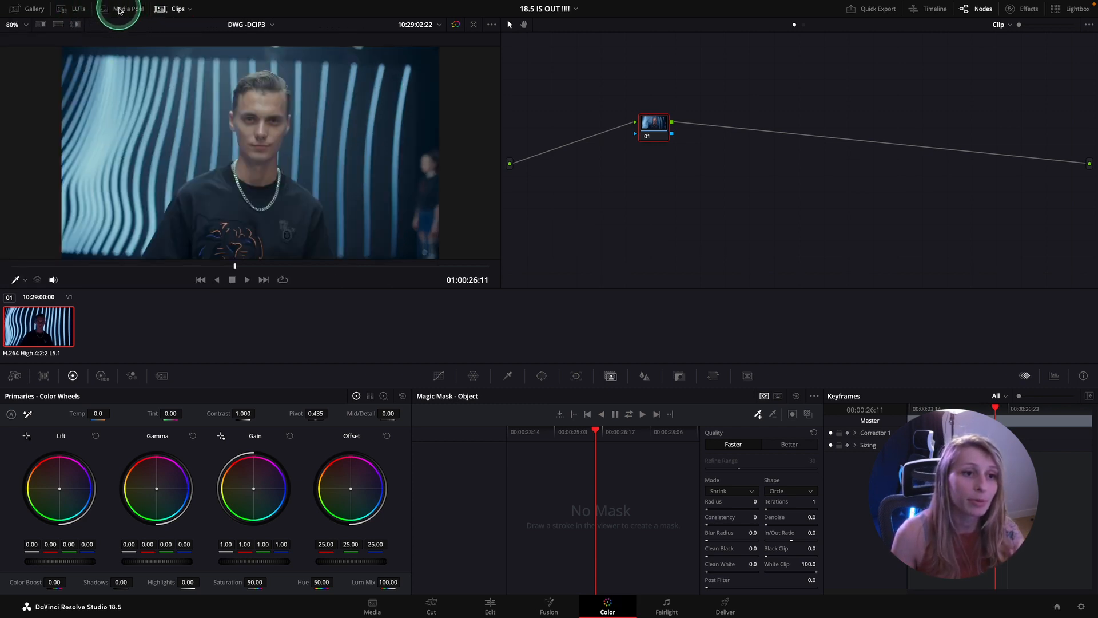
{"action": "left_click", "coordinate": [127, 8]}
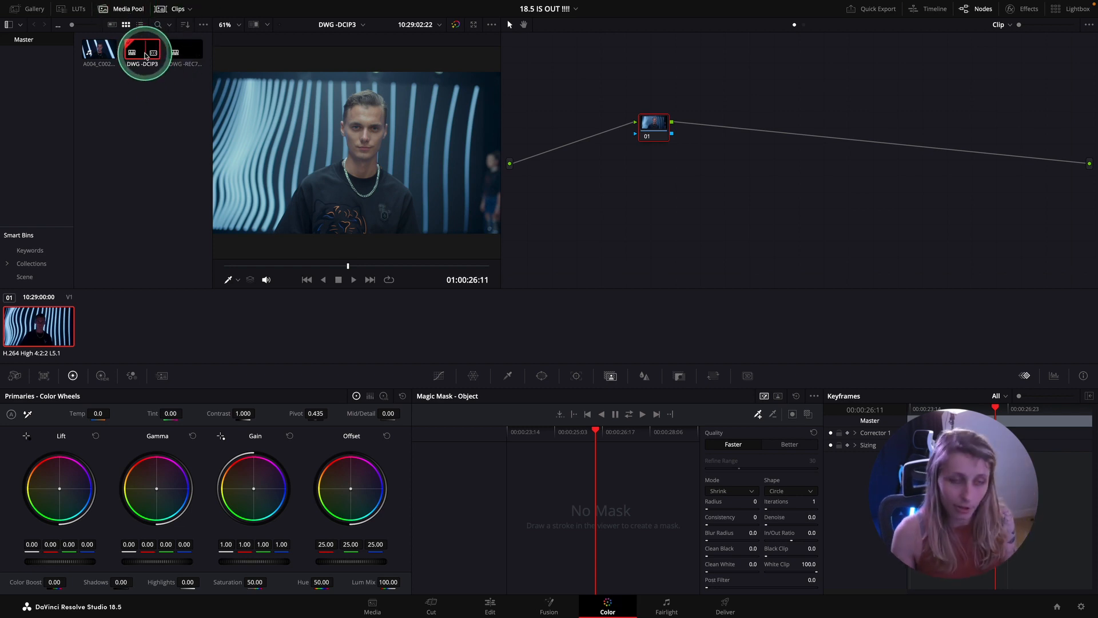
{"action": "left_click", "coordinate": [183, 50]}
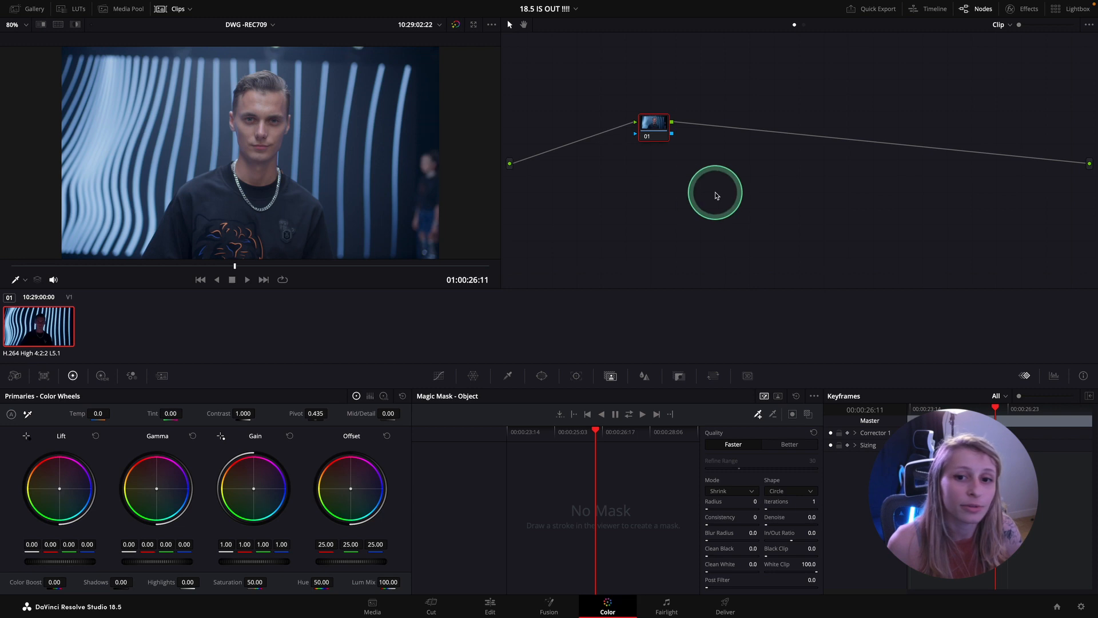
Reposition node 01 slightly within the node graph.
{"action": "left_click_drag", "start_coordinate": [715, 196], "coordinate": [830, 316]}
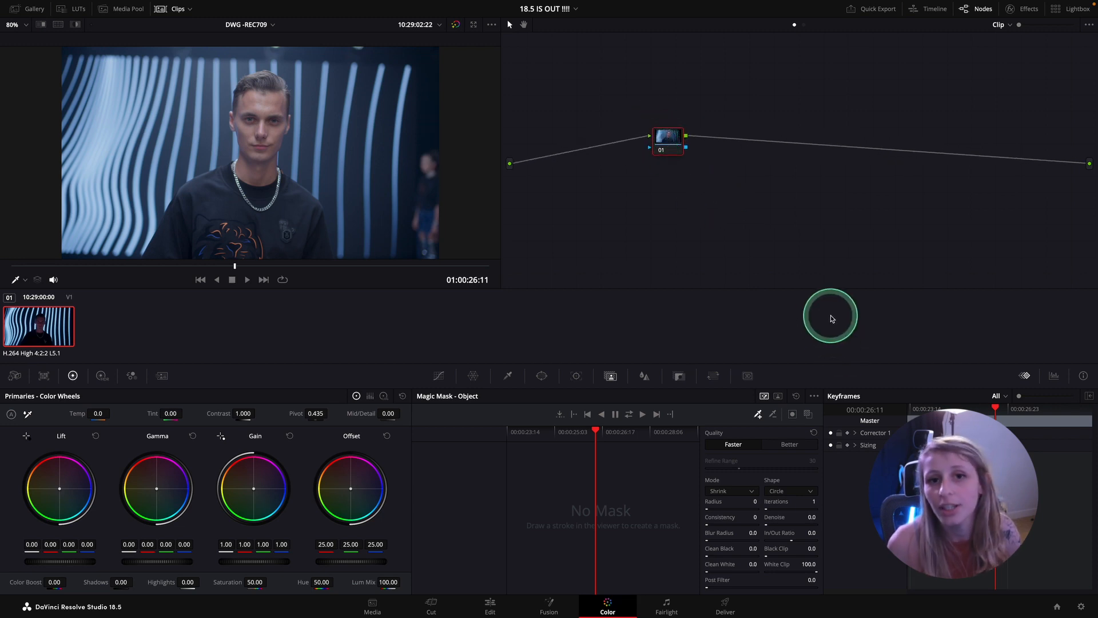
{"action": "left_click", "coordinate": [663, 147]}
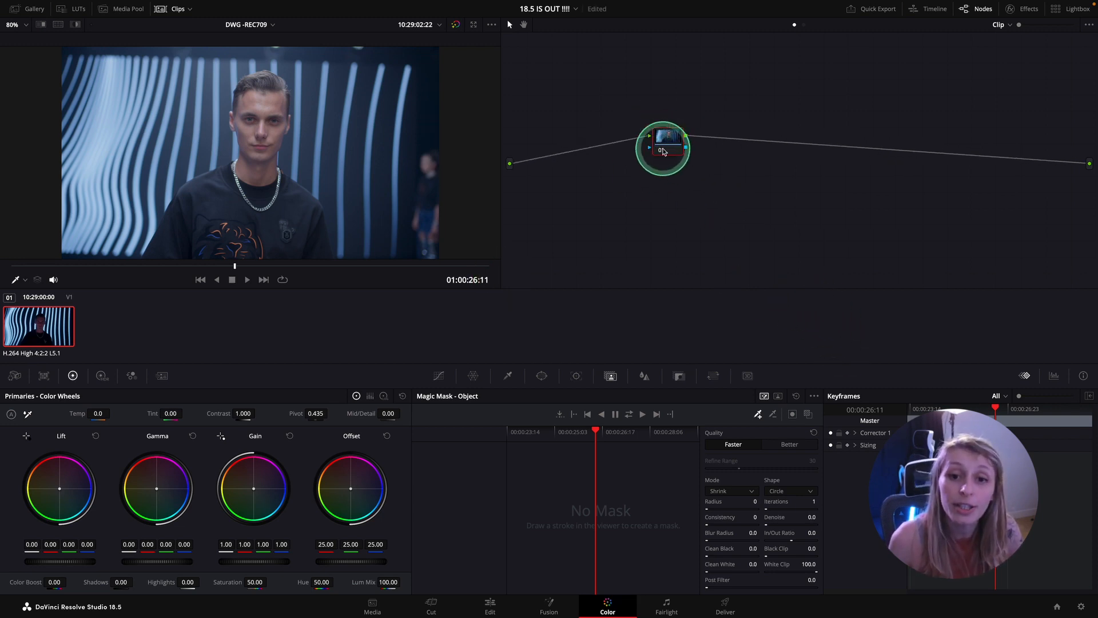
{"action": "mouse_move", "coordinate": [669, 151]}
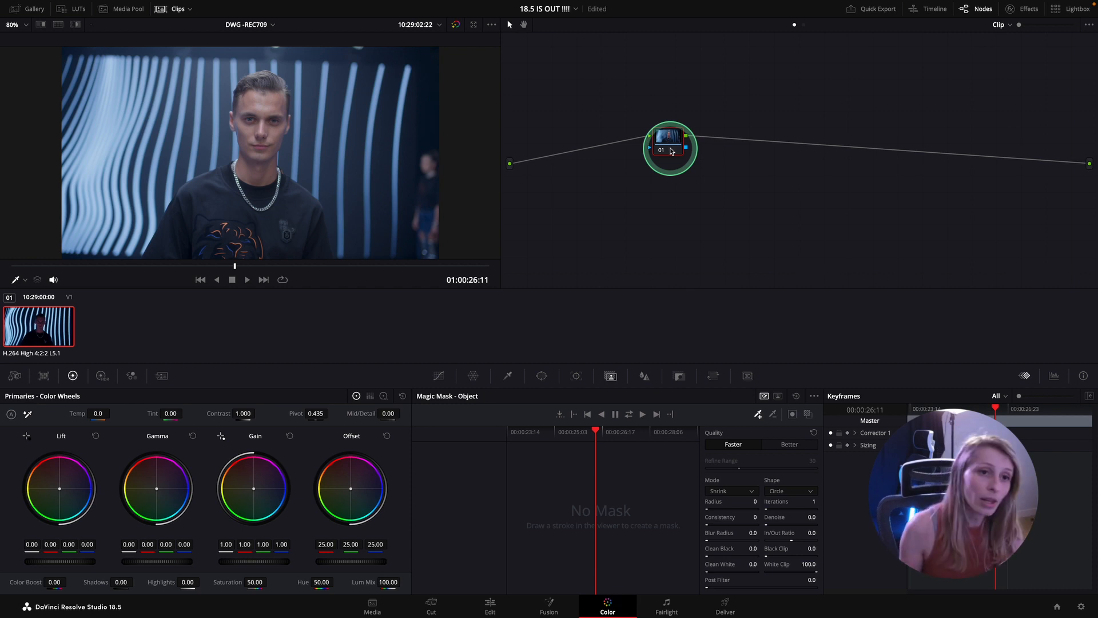
{"action": "left_click_drag", "start_coordinate": [669, 147], "coordinate": [680, 141]}
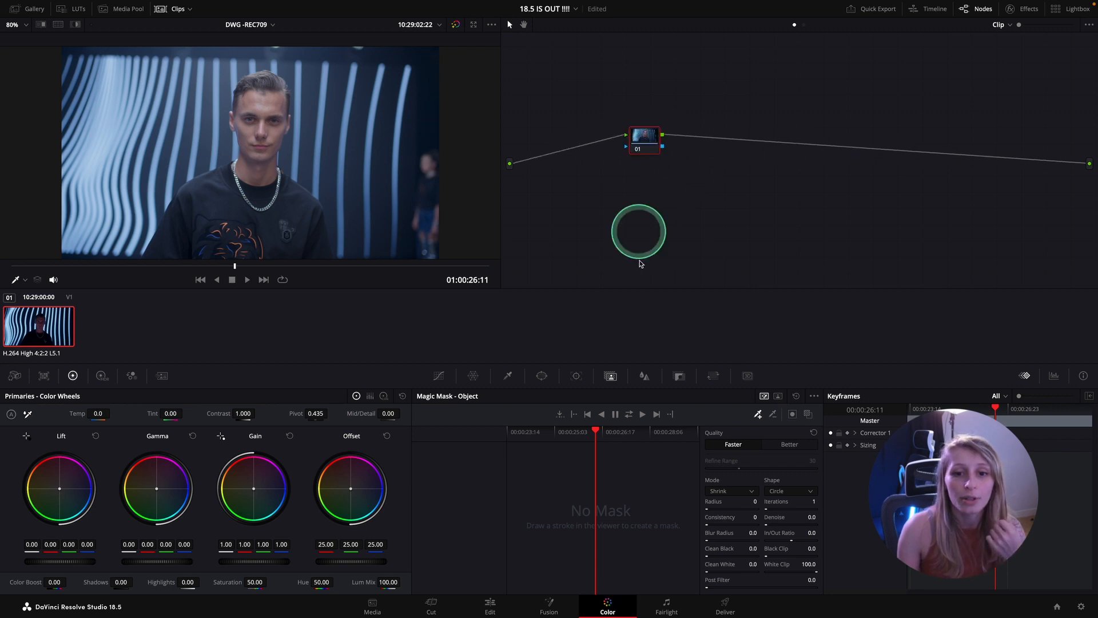
Apply the LUT COLD DWG look from the LUT library to node 01.
{"action": "left_click", "coordinate": [79, 8]}
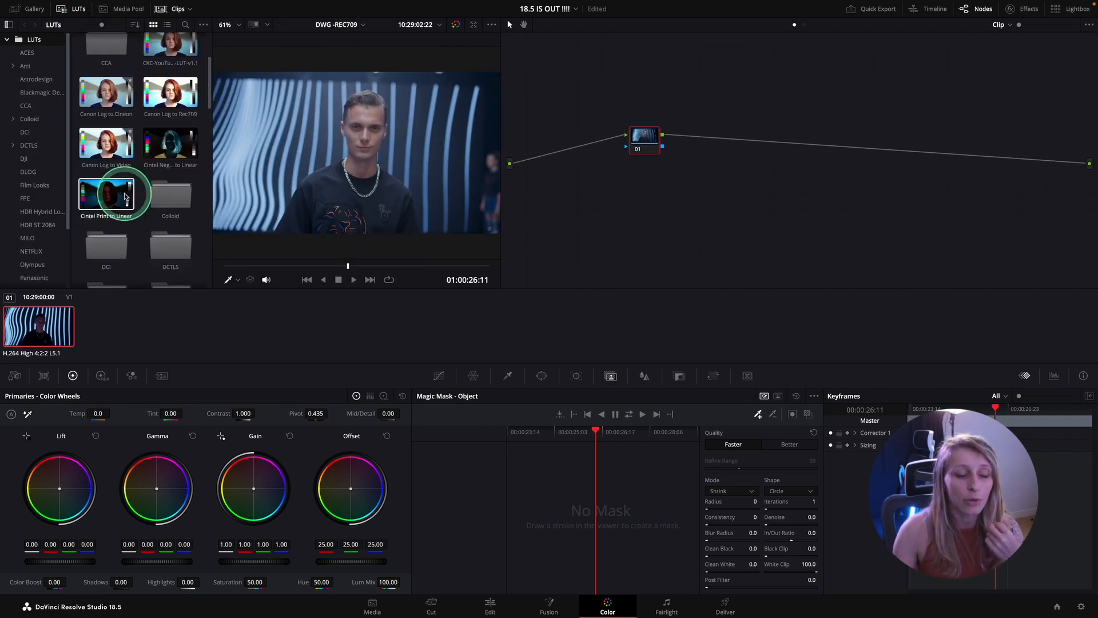
{"action": "scroll", "scroll_direction": "down", "scroll_amount": 3}
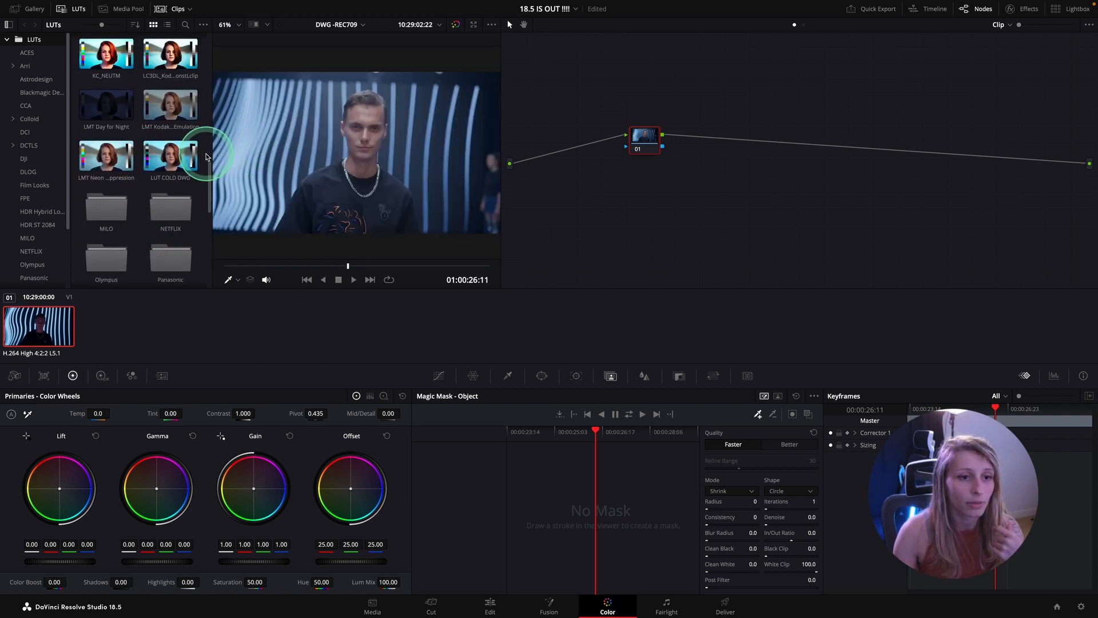
{"action": "double_click", "coordinate": [169, 154]}
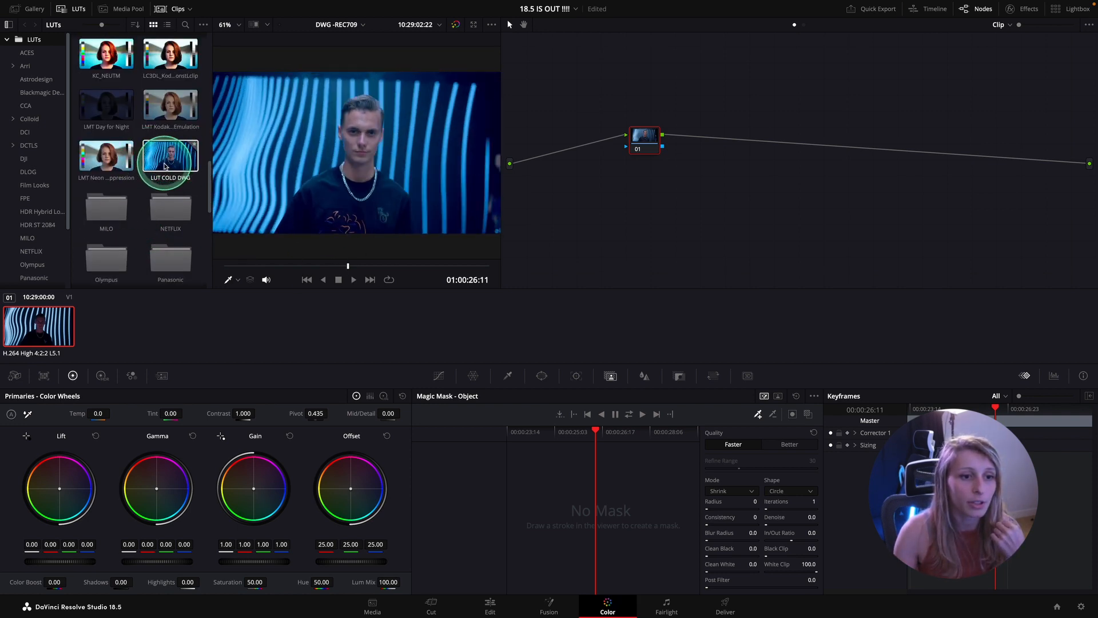
{"action": "left_click_drag", "start_coordinate": [170, 158], "coordinate": [634, 140]}
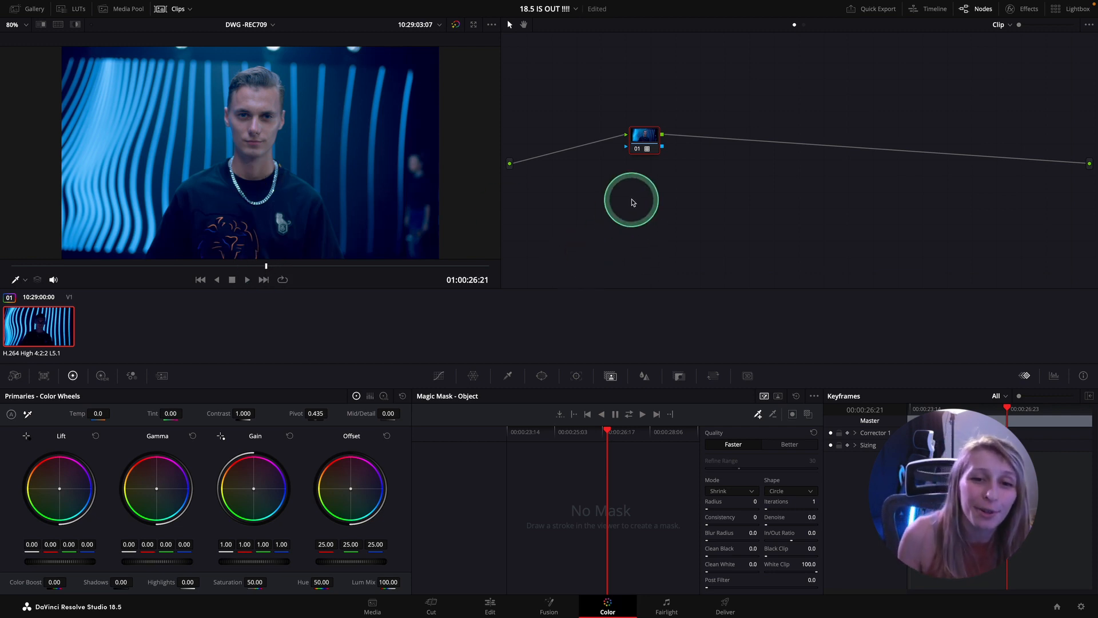
Nudge the LUT-graded node 01 into its final place in the node graph.
{"action": "left_click_drag", "start_coordinate": [630, 201], "coordinate": [624, 132]}
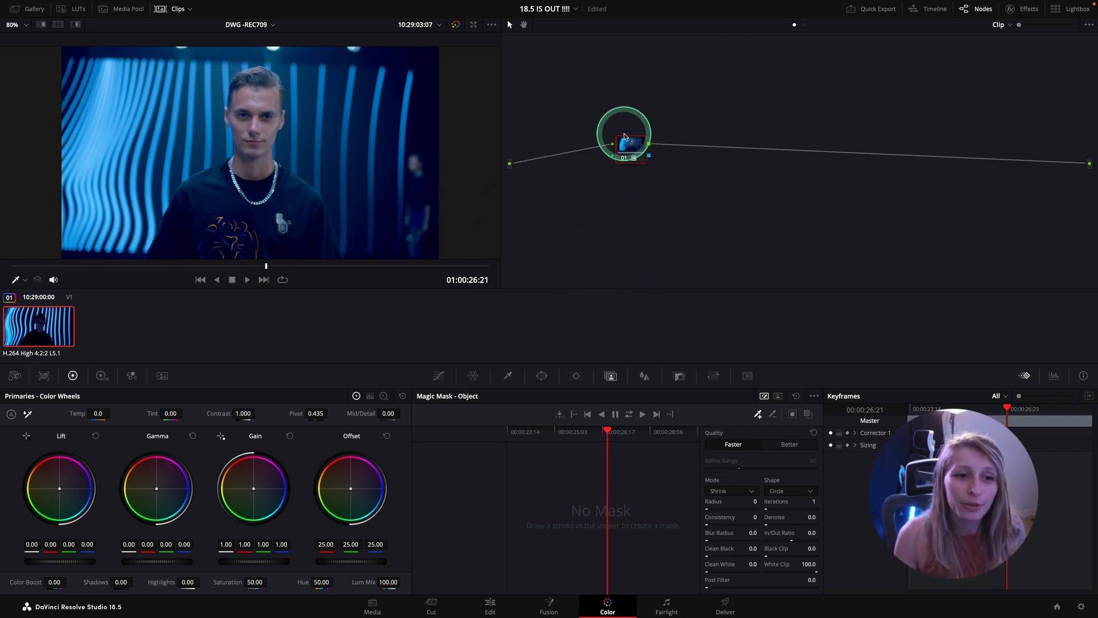
{"action": "left_click_drag", "start_coordinate": [623, 133], "coordinate": [647, 238]}
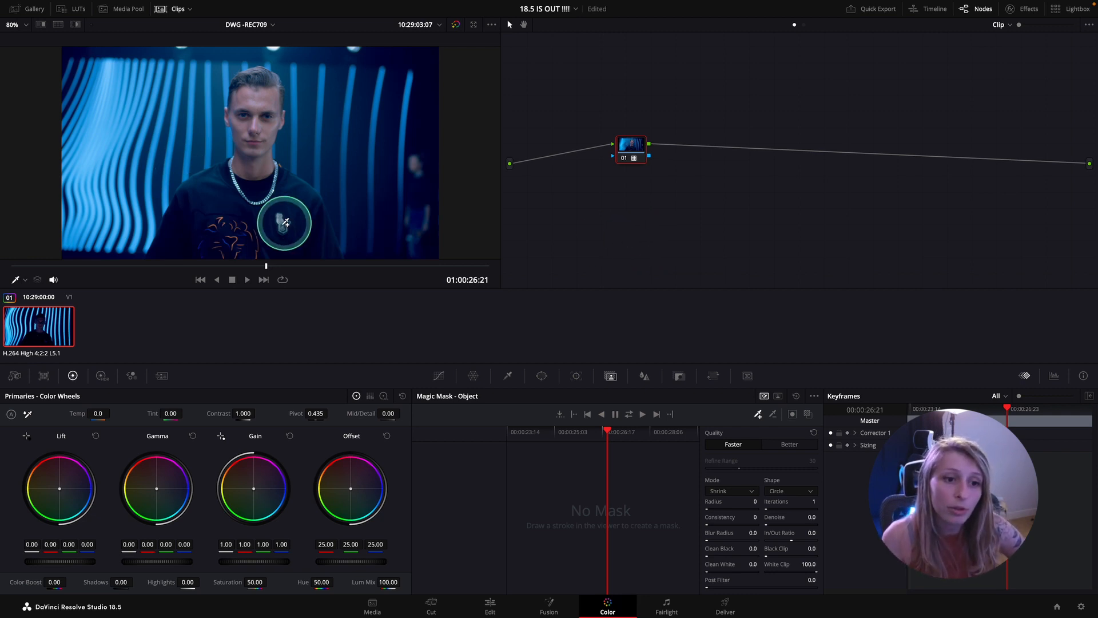
Bring up node 01's options to change its composite mode.
{"action": "right_click", "coordinate": [629, 147]}
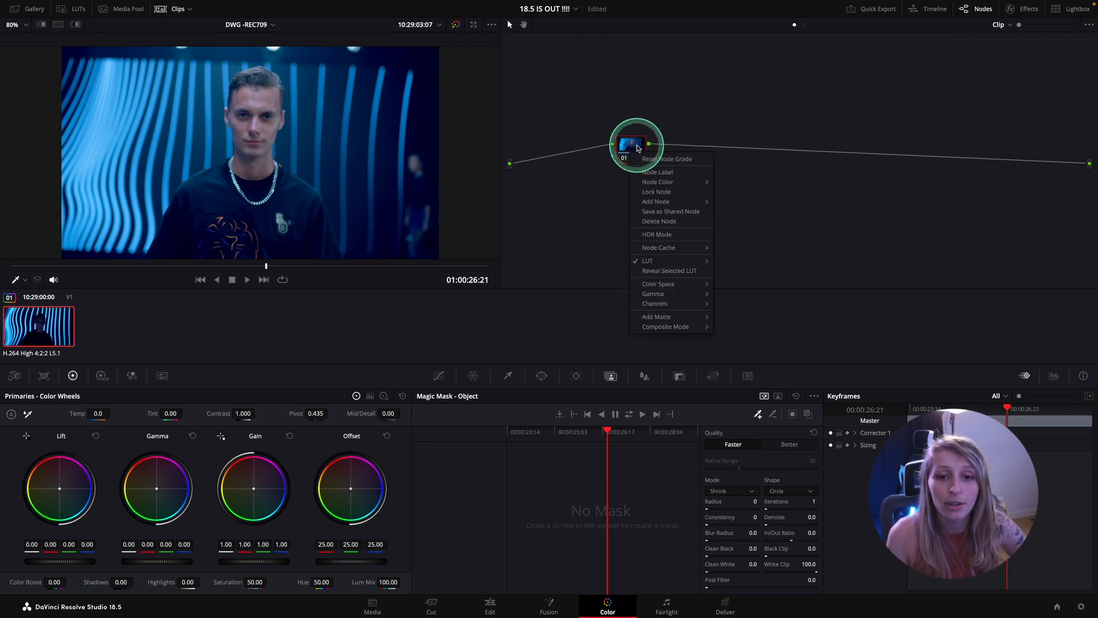
{"action": "mouse_move", "coordinate": [659, 247]}
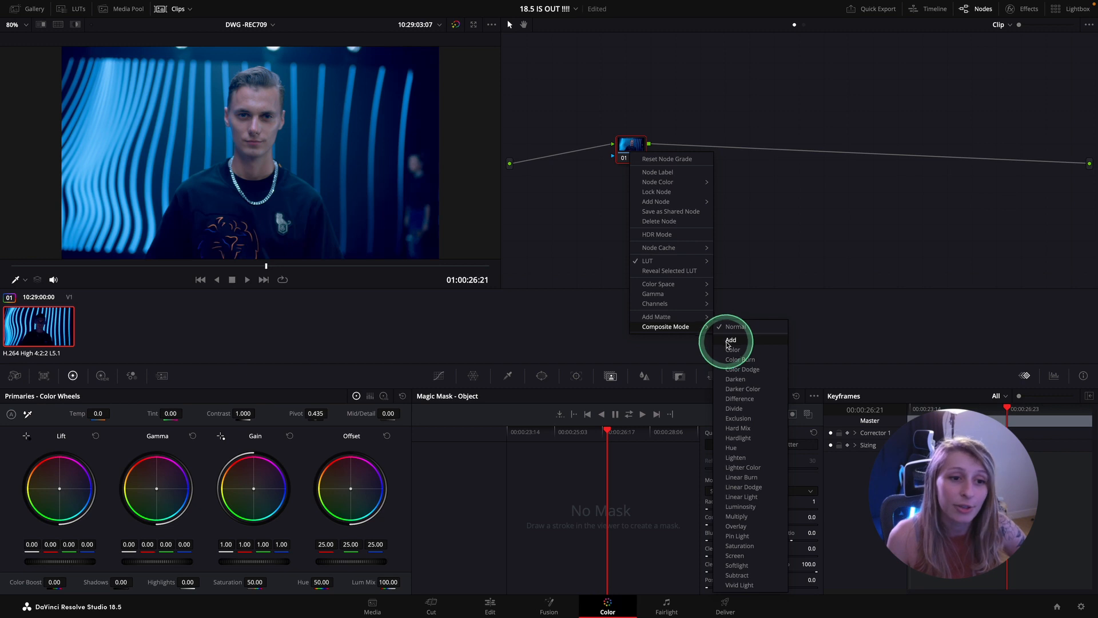
{"action": "mouse_move", "coordinate": [746, 424]}
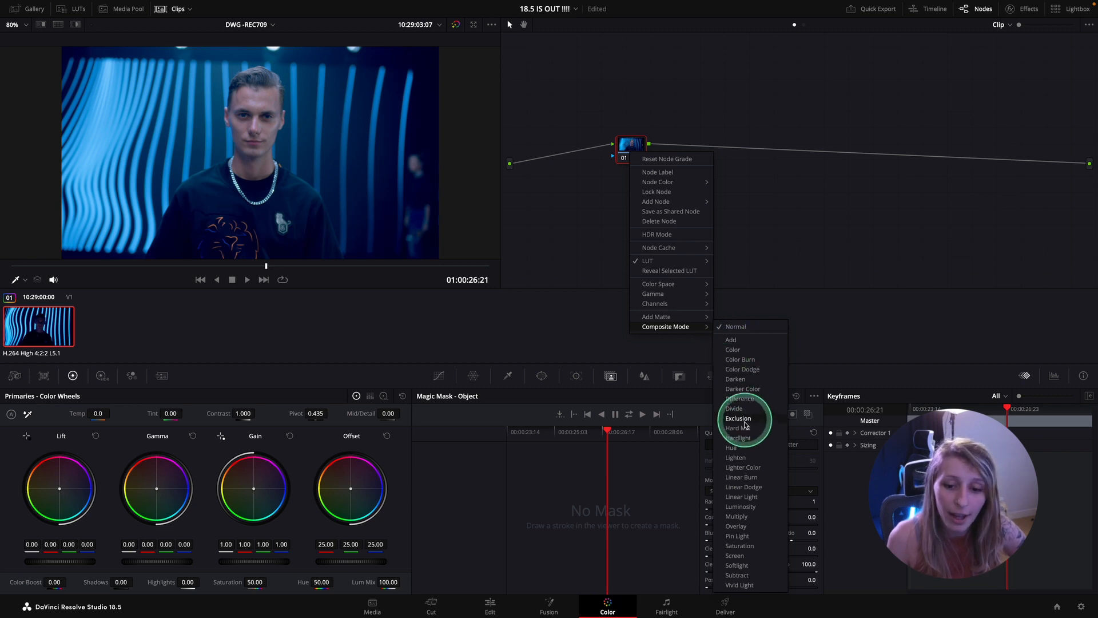
{"action": "mouse_move", "coordinate": [741, 507]}
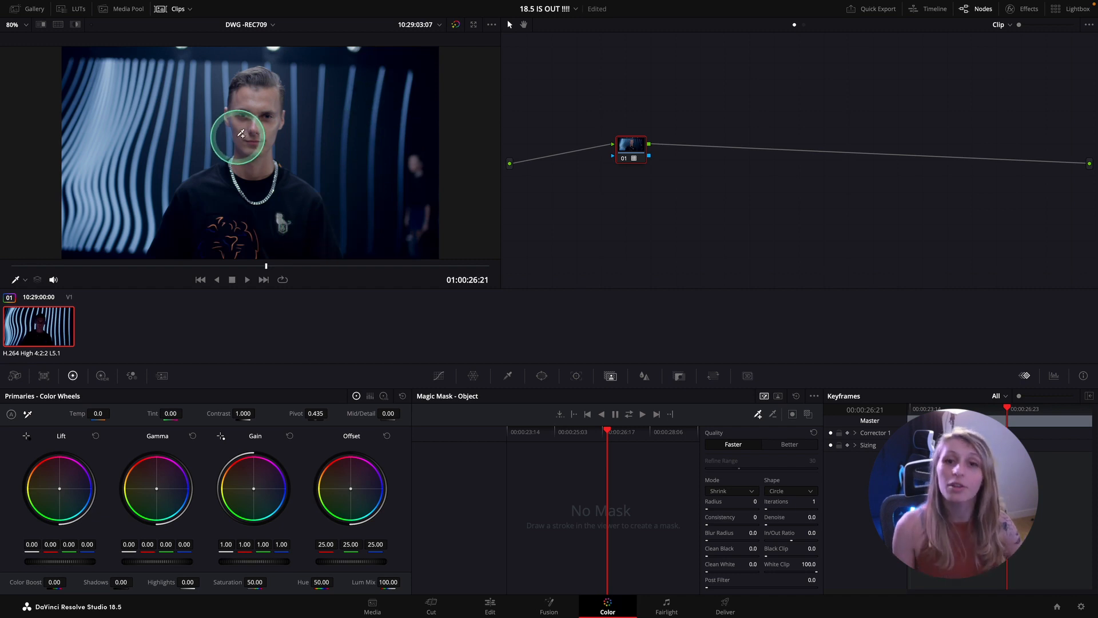
Step the playhead back a few frames before adding the COLD node.
{"action": "left_click", "coordinate": [201, 279]}
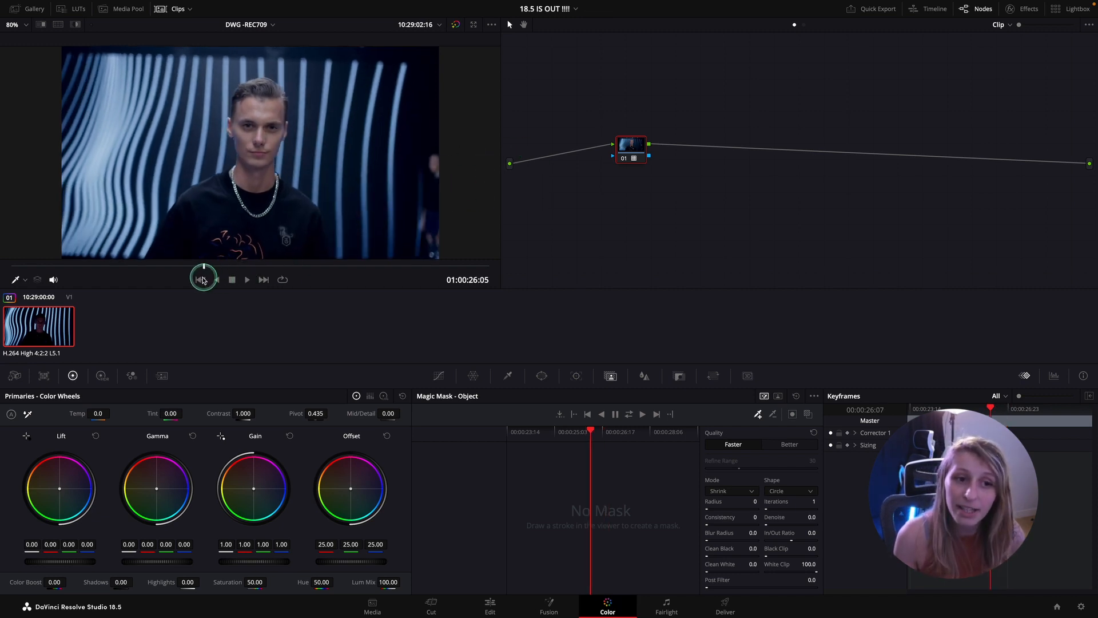
{"action": "left_click", "coordinate": [217, 279]}
{"action": "type", "text": "COLD"}
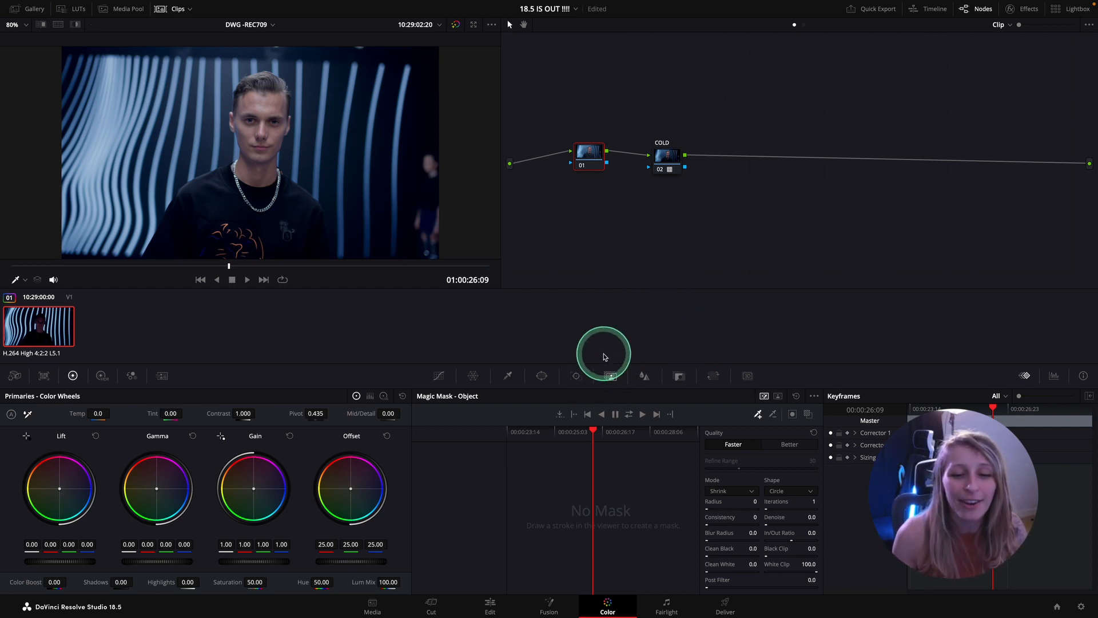
{"action": "mouse_move", "coordinate": [564, 373]}
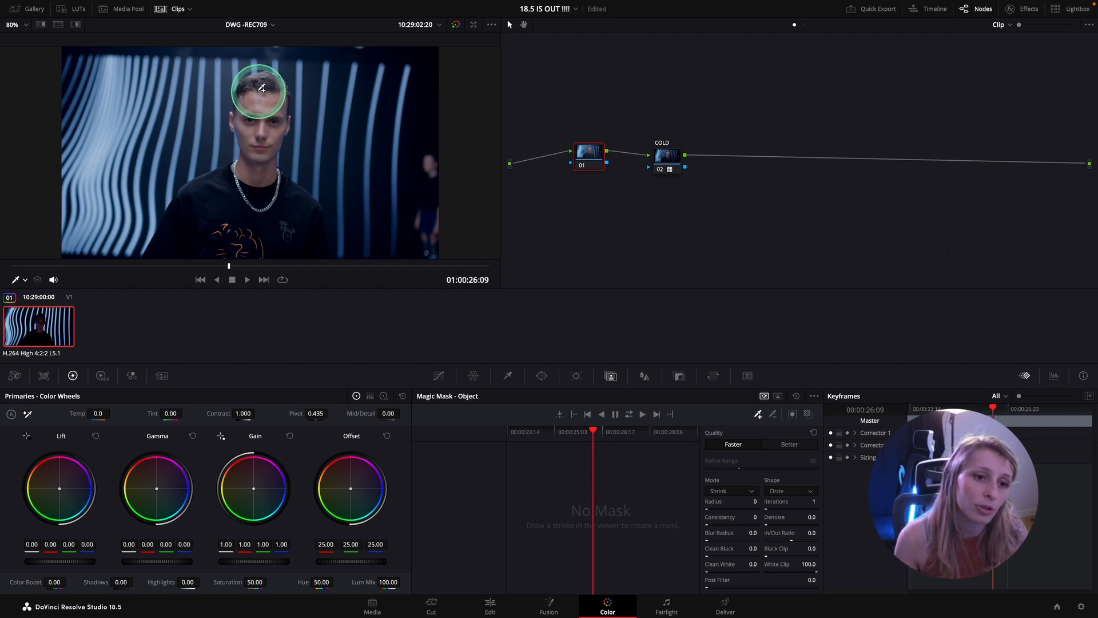
Draw Magic Mask object strokes over the man's body to generate the red subject overlay.
{"action": "left_click_drag", "start_coordinate": [261, 89], "coordinate": [242, 243]}
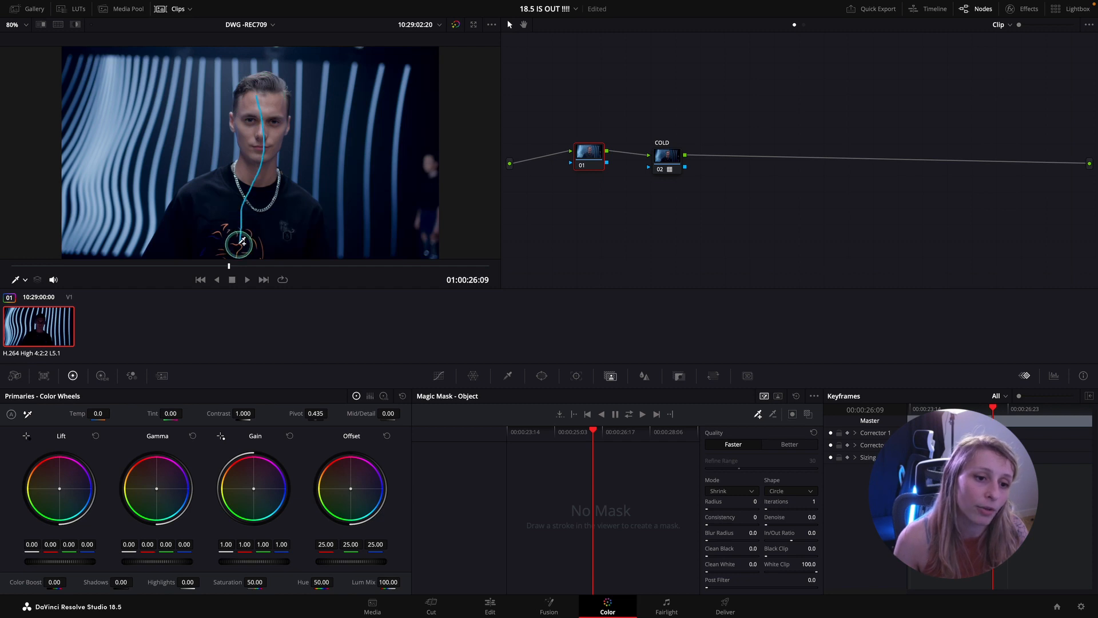
{"action": "left_click", "coordinate": [792, 414]}
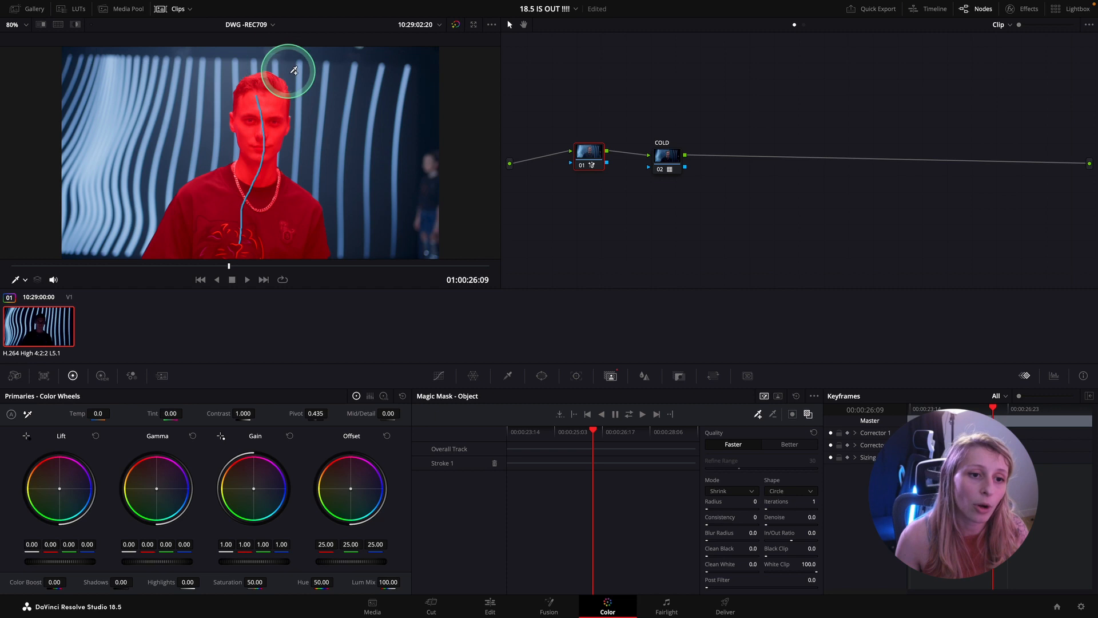
{"action": "left_click_drag", "start_coordinate": [291, 70], "coordinate": [275, 160]}
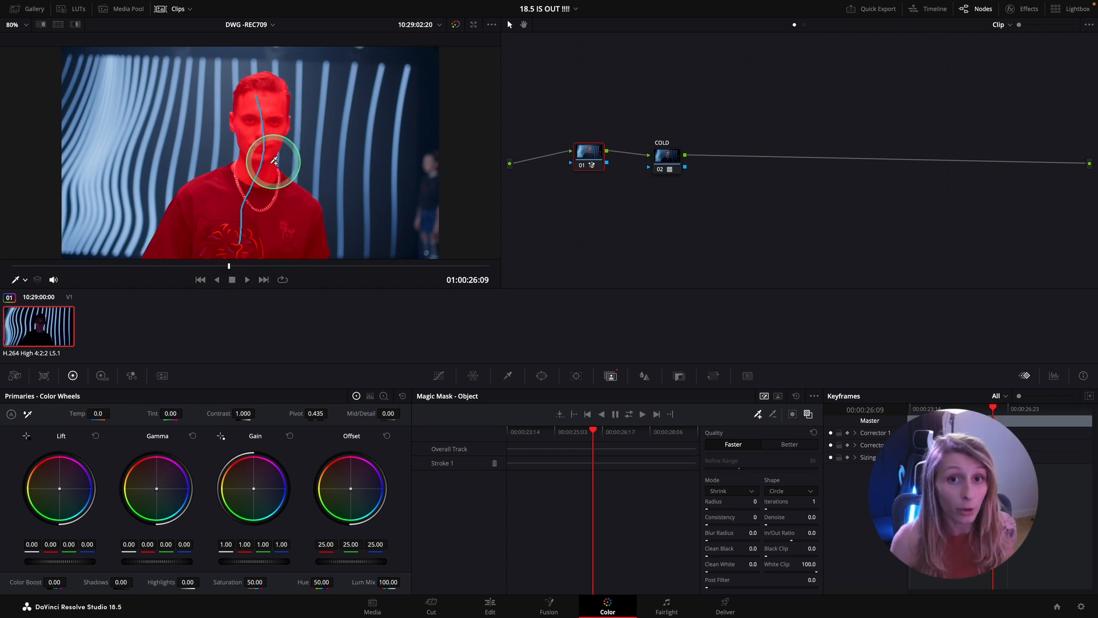
{"action": "left_click_drag", "start_coordinate": [273, 161], "coordinate": [251, 182]}
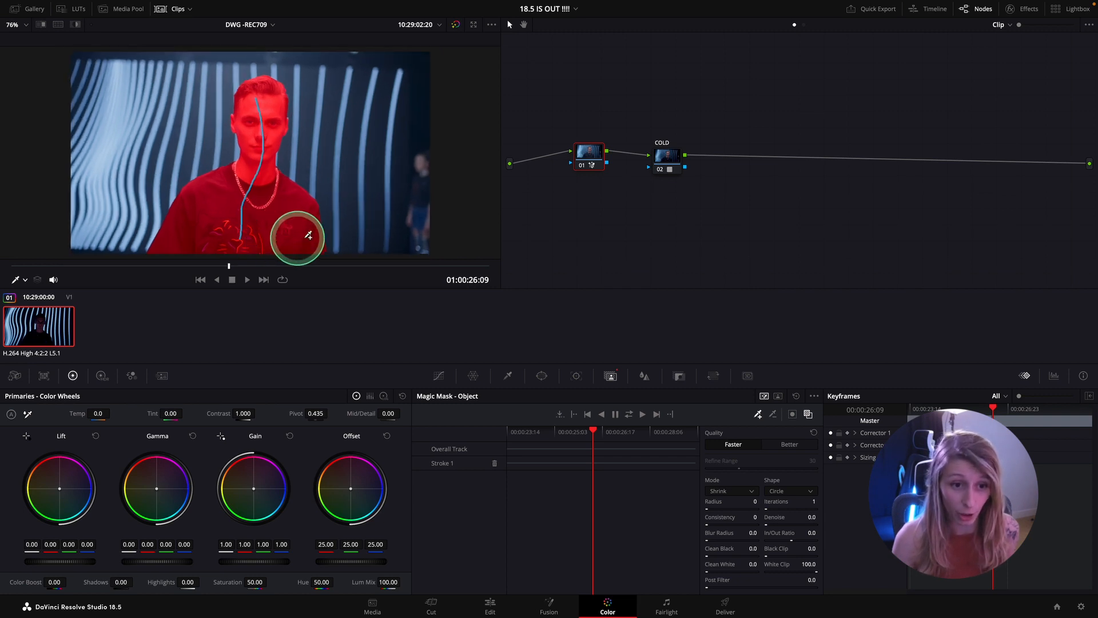
{"action": "left_click_drag", "start_coordinate": [296, 236], "coordinate": [261, 247]}
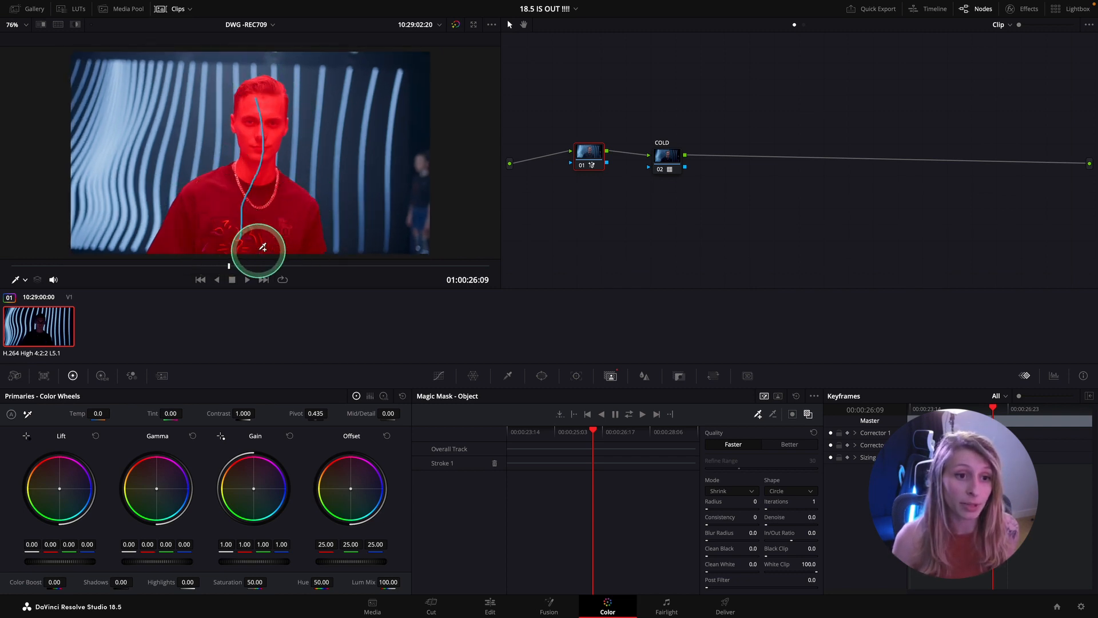
Track the Magic Mask forward and reverse through the clip, then scrub to review it.
{"action": "left_click", "coordinate": [614, 415]}
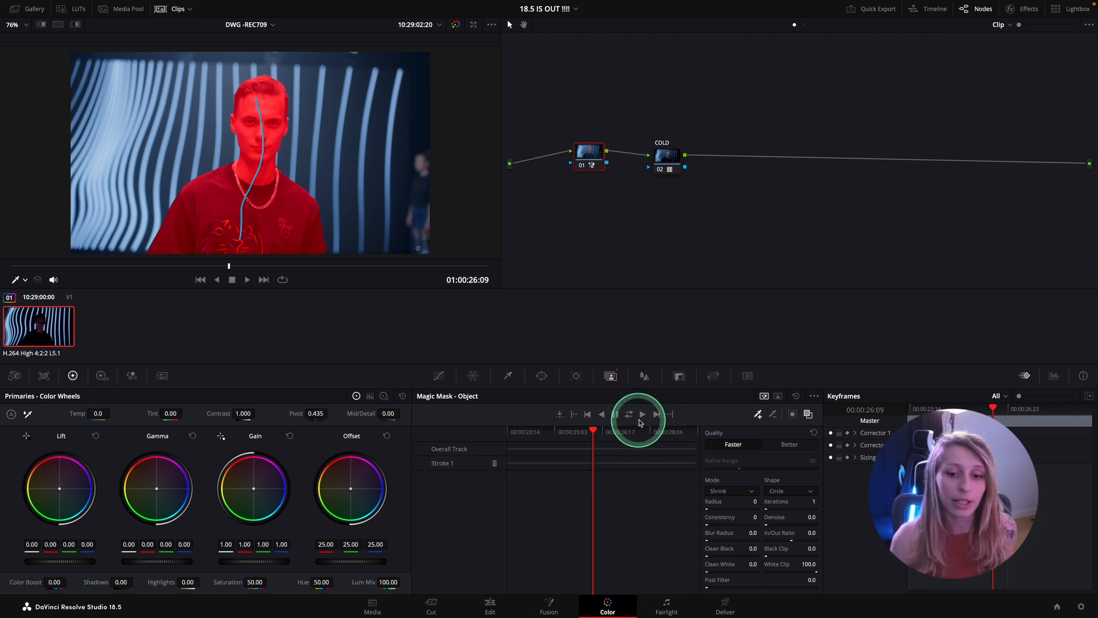
{"action": "left_click", "coordinate": [614, 414]}
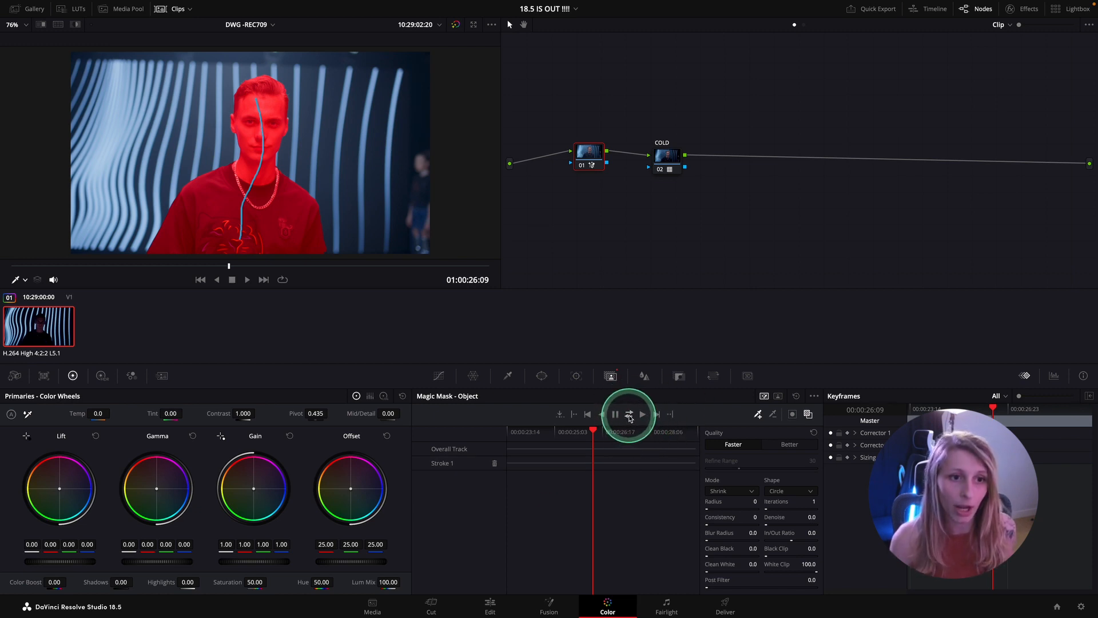
{"action": "left_click", "coordinate": [628, 414]}
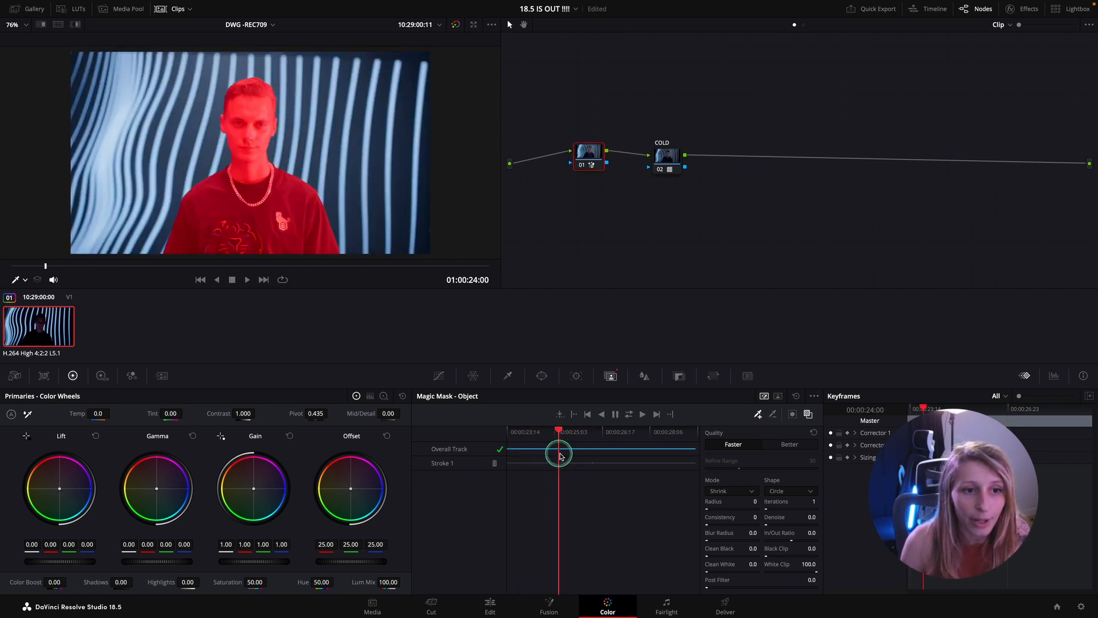
{"action": "left_click_drag", "start_coordinate": [560, 455], "coordinate": [601, 461]}
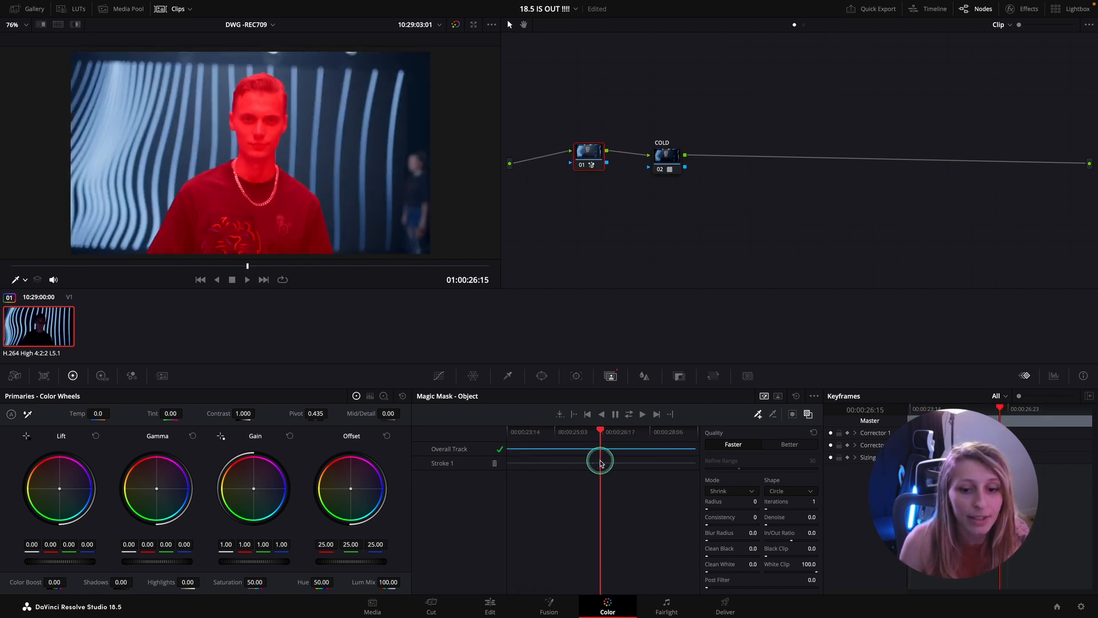